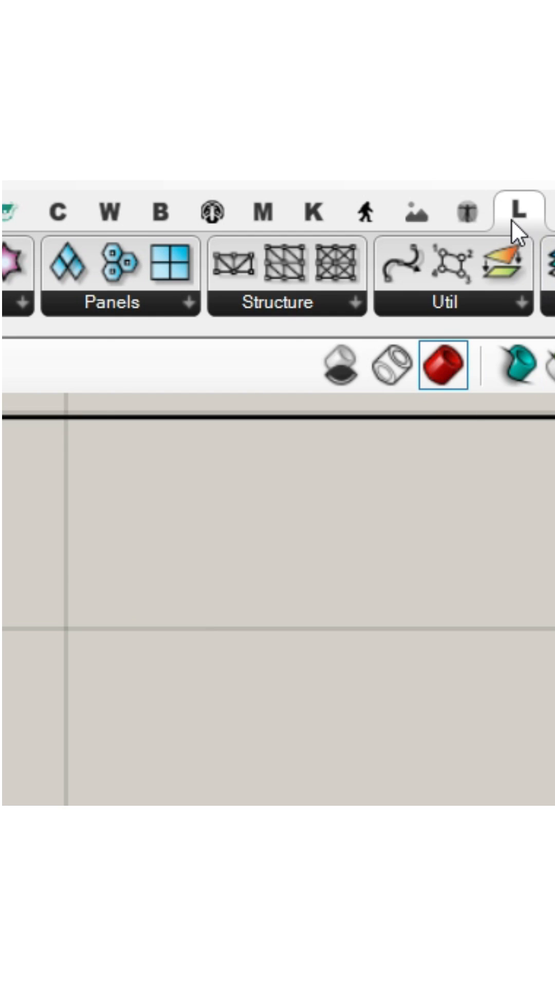
Add a 2D Truss component from the LunchBox Structure dropdown to the canvas.
click(275, 302)
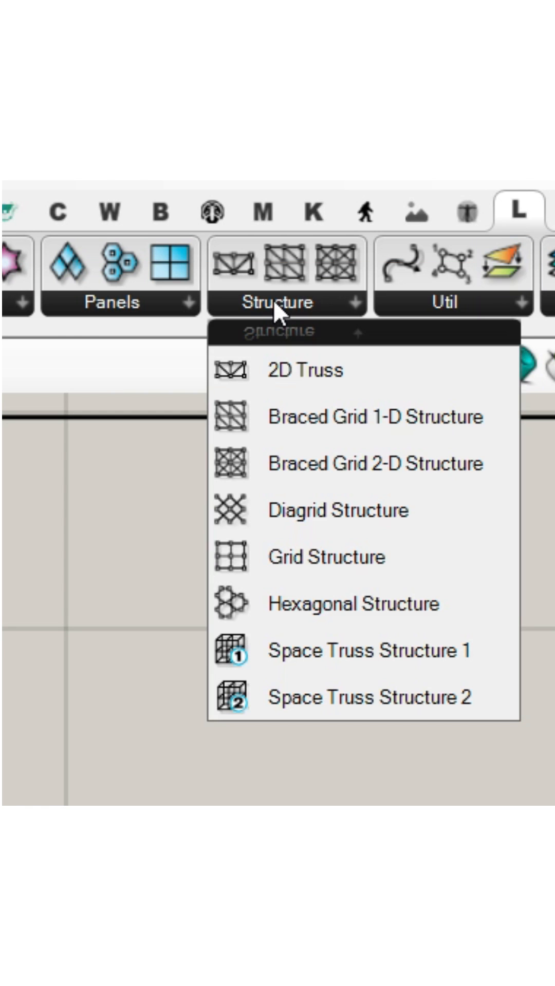
mouse_move(299, 374)
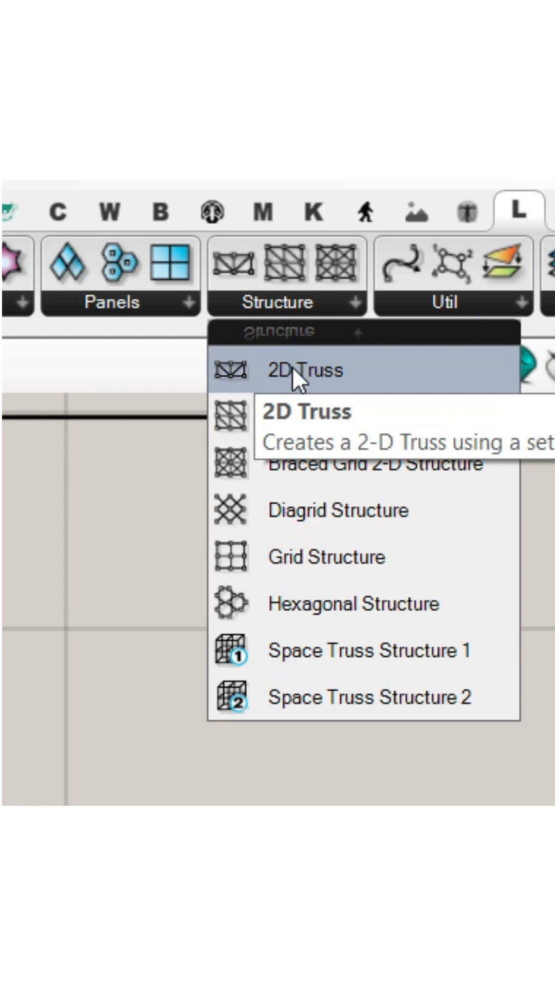
click(304, 370)
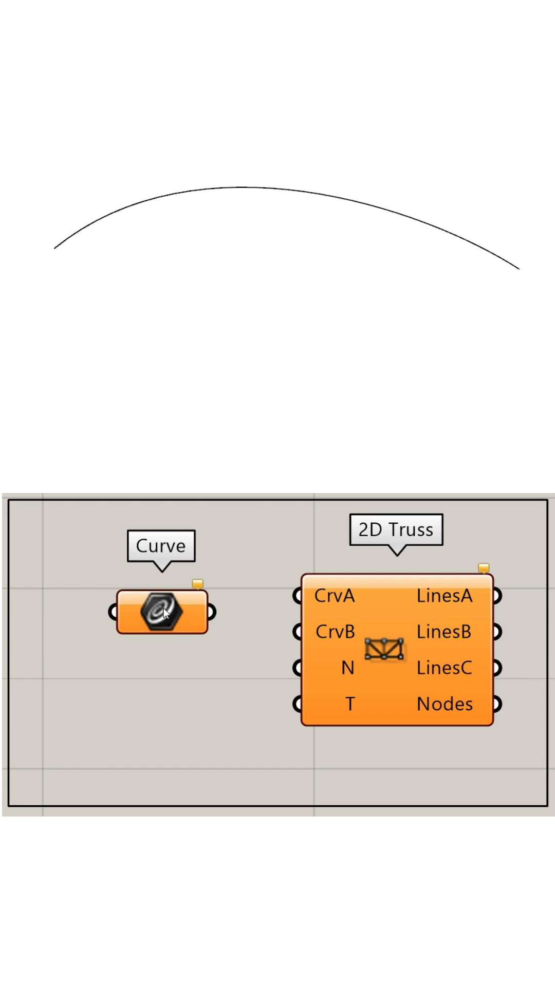
Assign the arched Rhino curve to the Curve parameter feeding CrvA, then start adding a Project component.
right_click(163, 612)
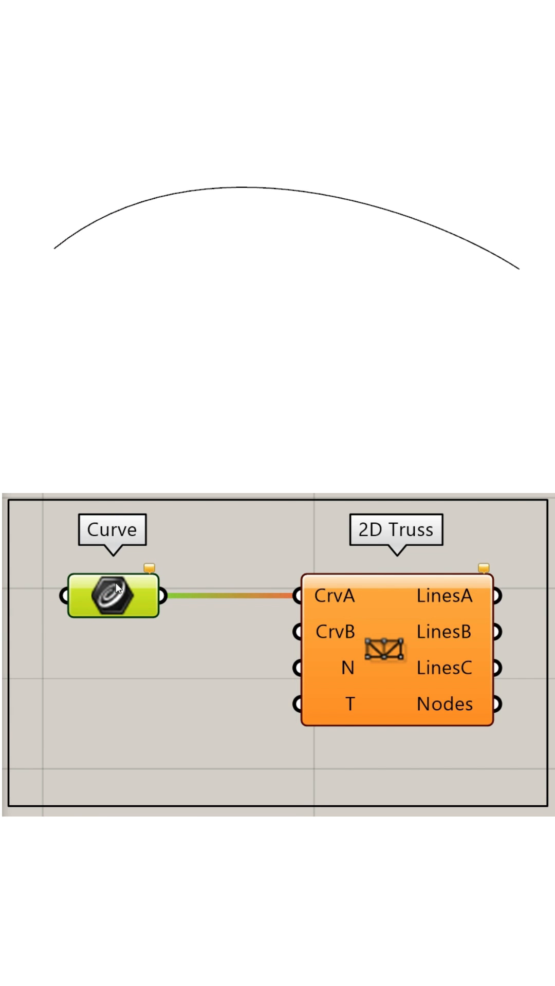
text(pr)
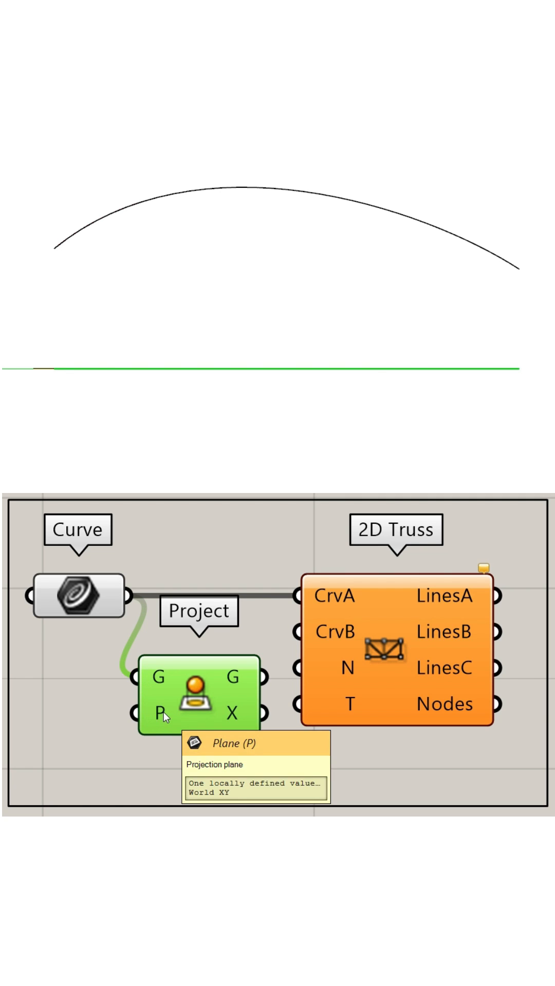
mouse_move(278, 676)
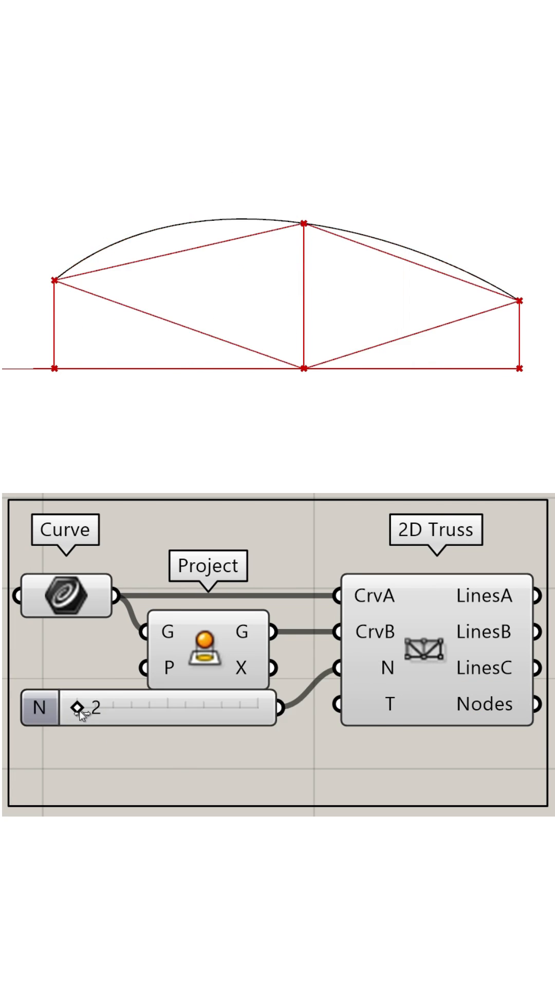
Raise the N divisions slider so the arched truss gets 9 panels.
drag(79, 708, 236, 708)
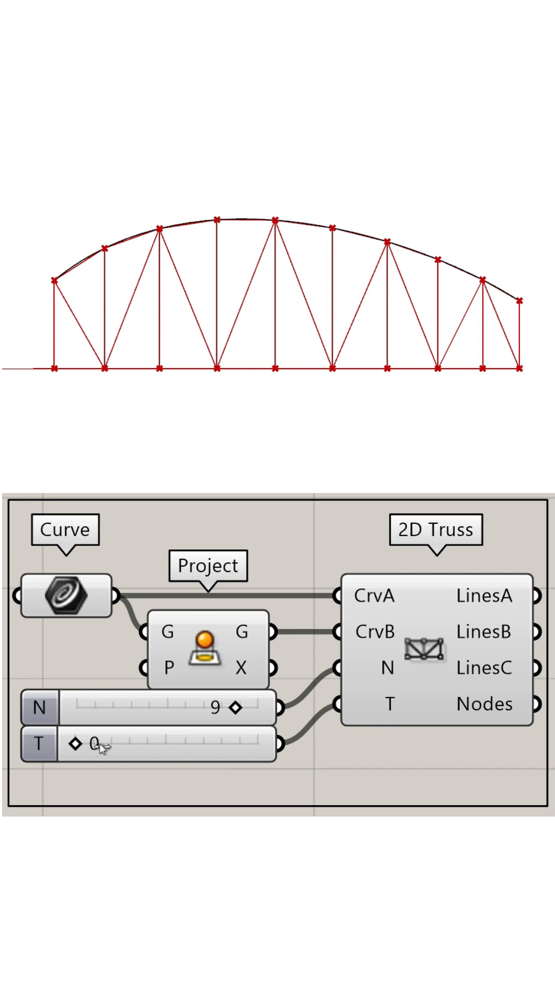
Drag the T slider to 2 so every diagonal leans the same way.
drag(95, 746, 246, 746)
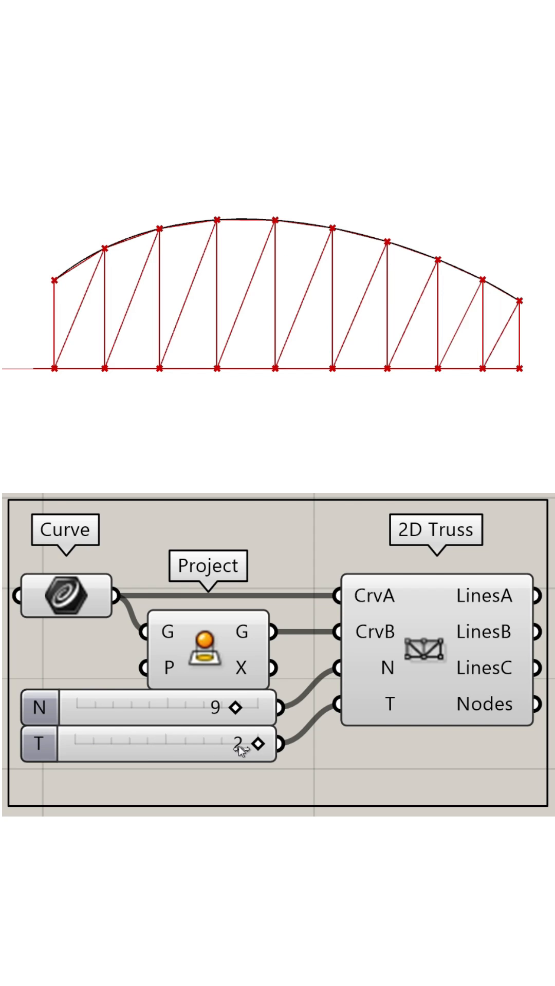